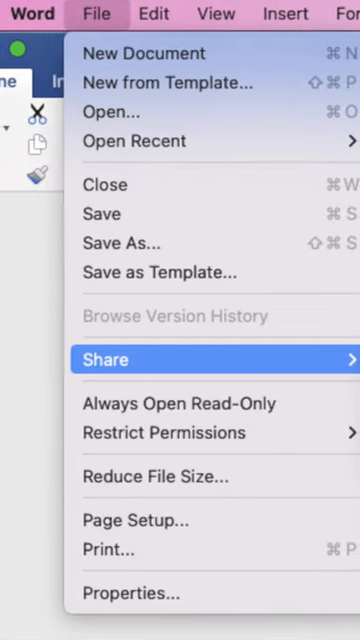
Step: Choose Send To Kindle from the Share menu to get the Kindle reading-format prompt
click(106, 360)
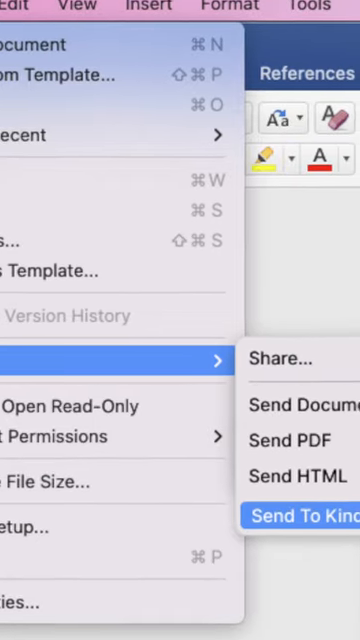
click(300, 516)
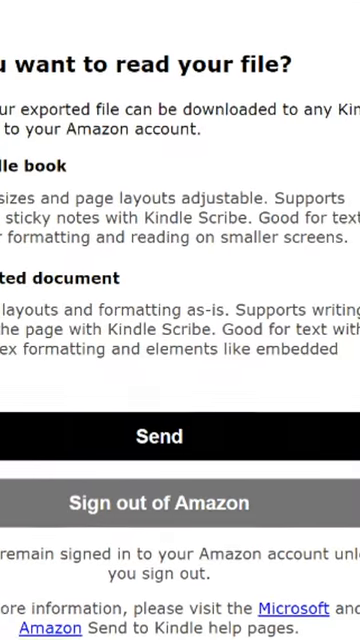